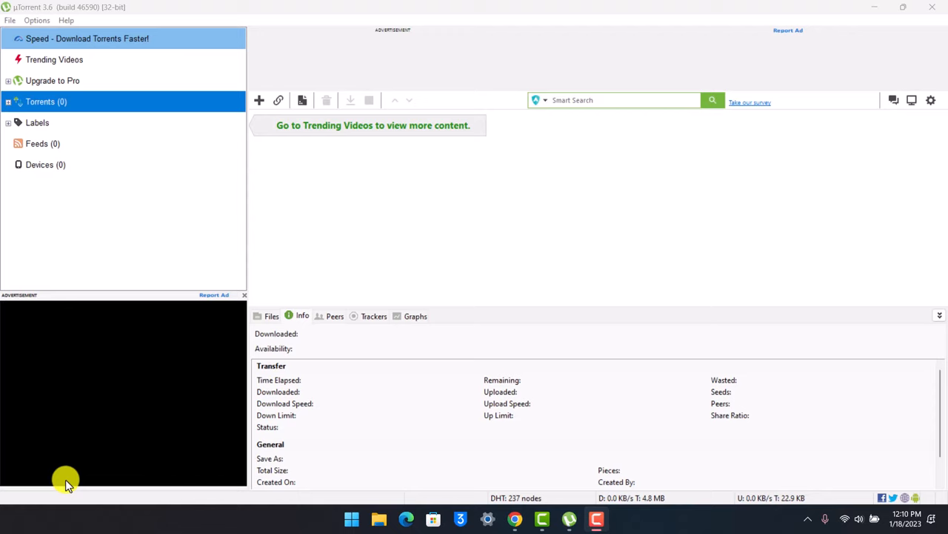
mouse_move(169, 135)
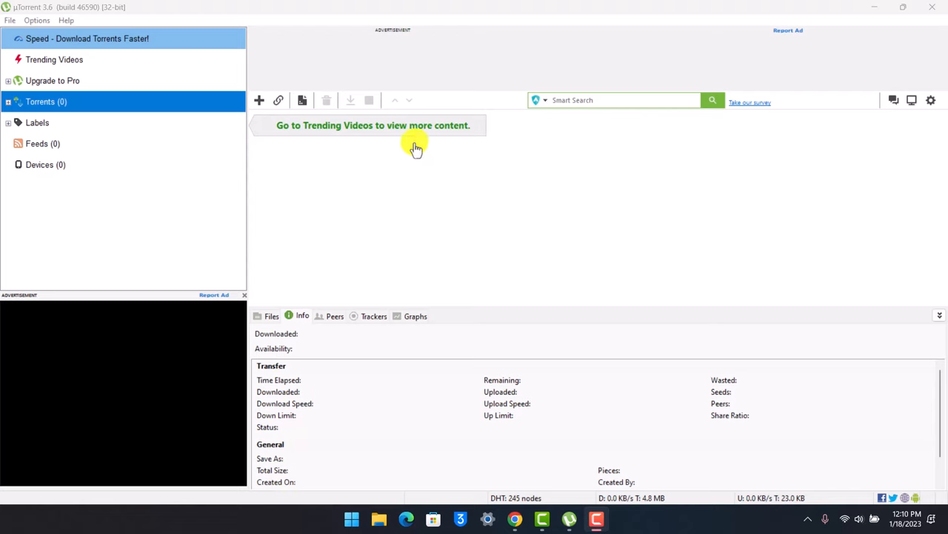
mouse_move(146, 178)
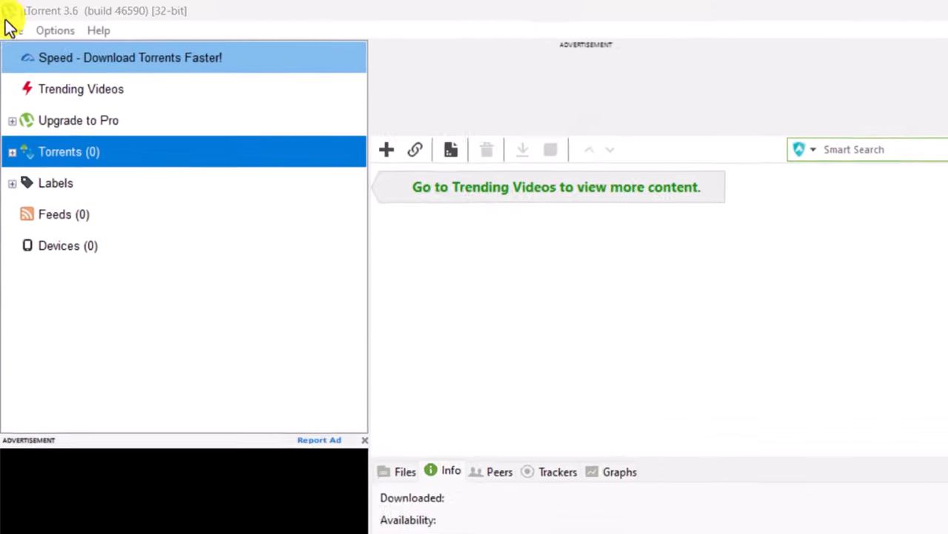
- Reach the Preferences dialog from the Options menu, landing on the Bandwidth page
click(56, 31)
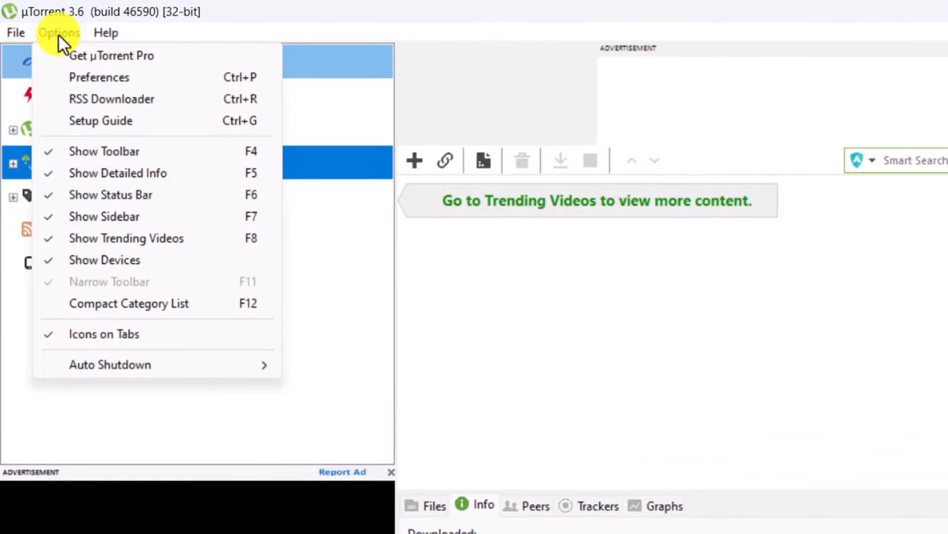
mouse_move(102, 78)
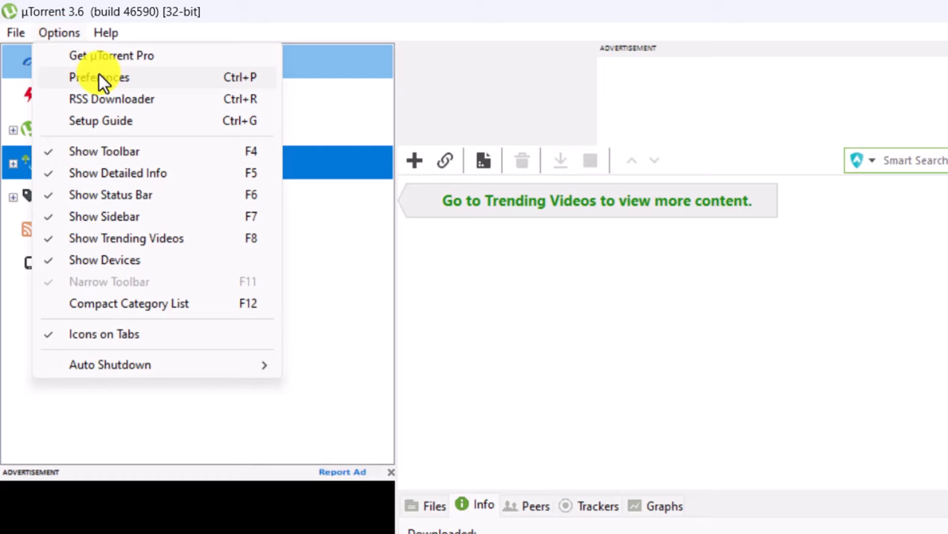
click(98, 77)
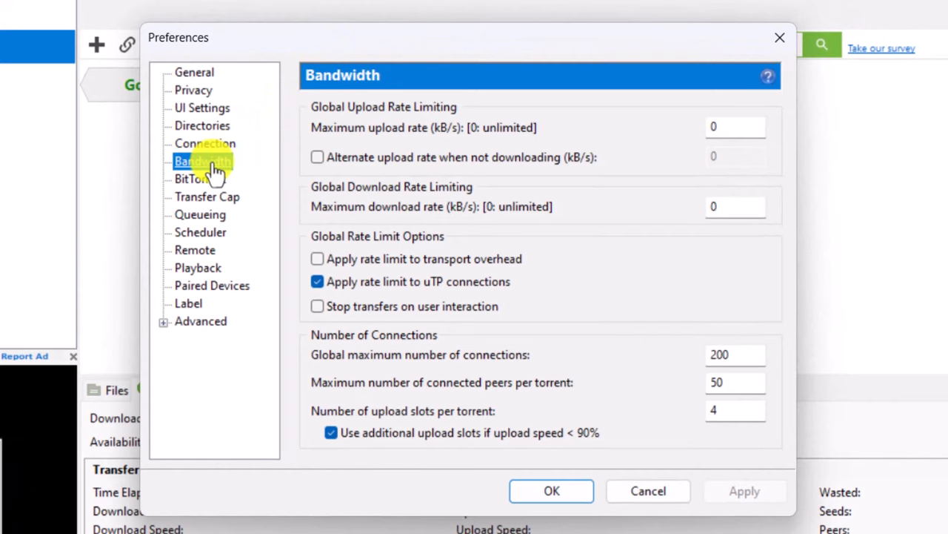
- Confirm maximum download rate 0 on Bandwidth and UPnP/NAT-PMP mapping on the Connection page
click(734, 206)
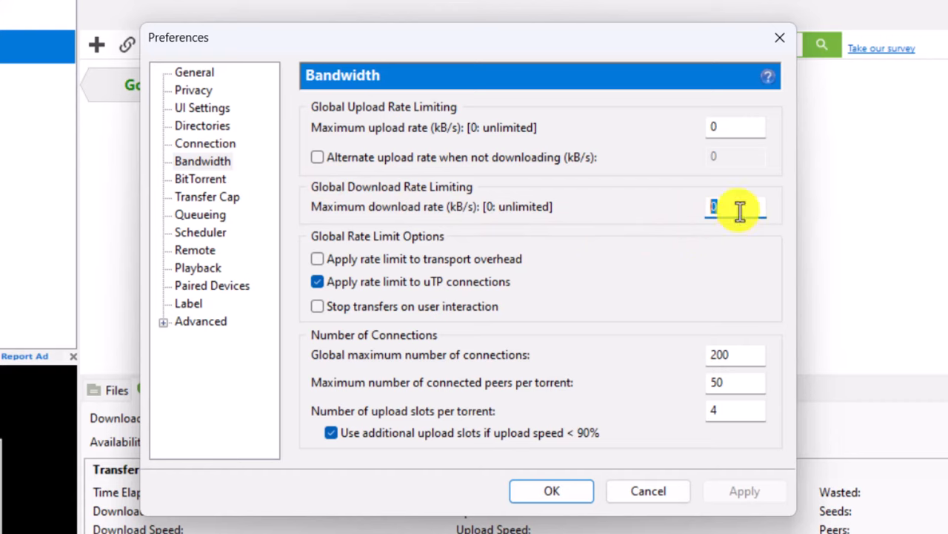
click(205, 142)
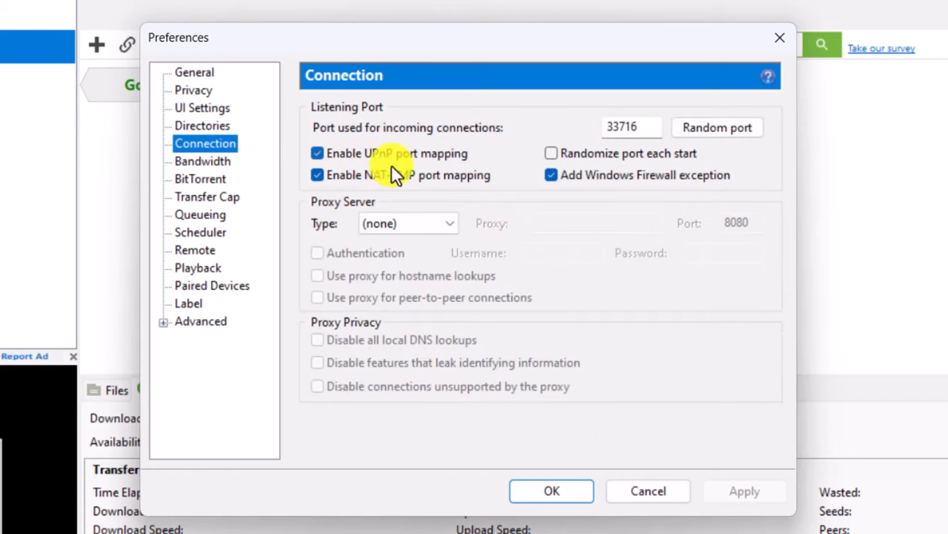
mouse_move(347, 191)
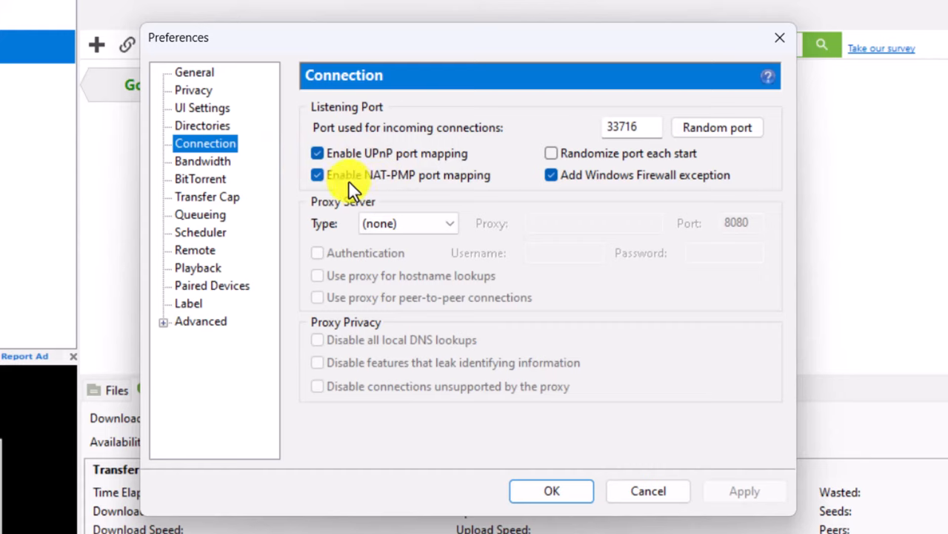